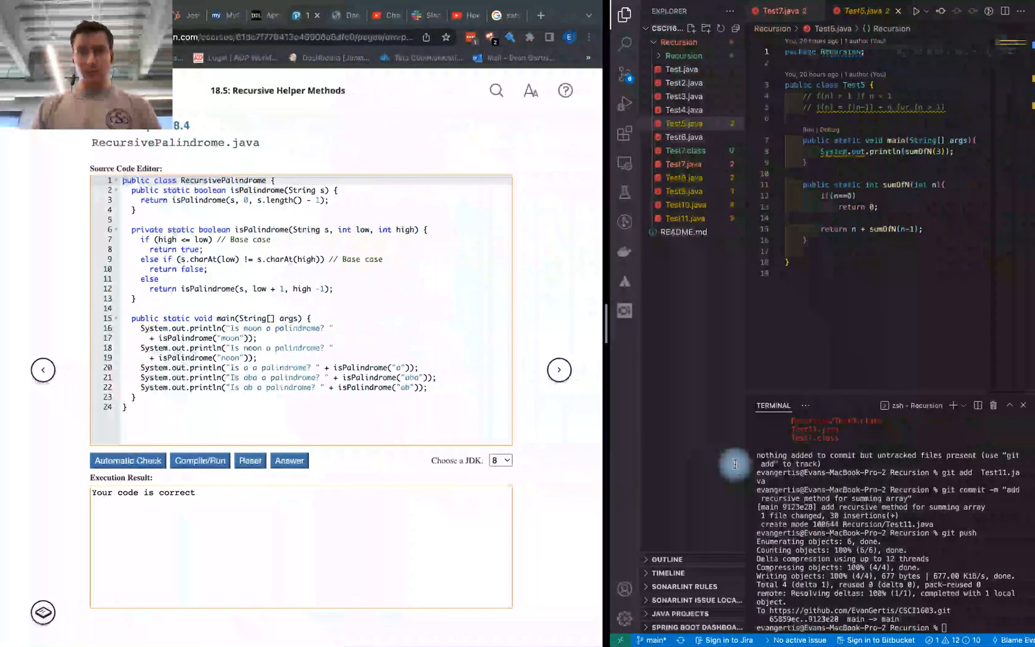
# Reset the exercise, fill in return true, return false and isPalindrome(low + 1, high - 1), then compile
pyautogui.scroll(3)
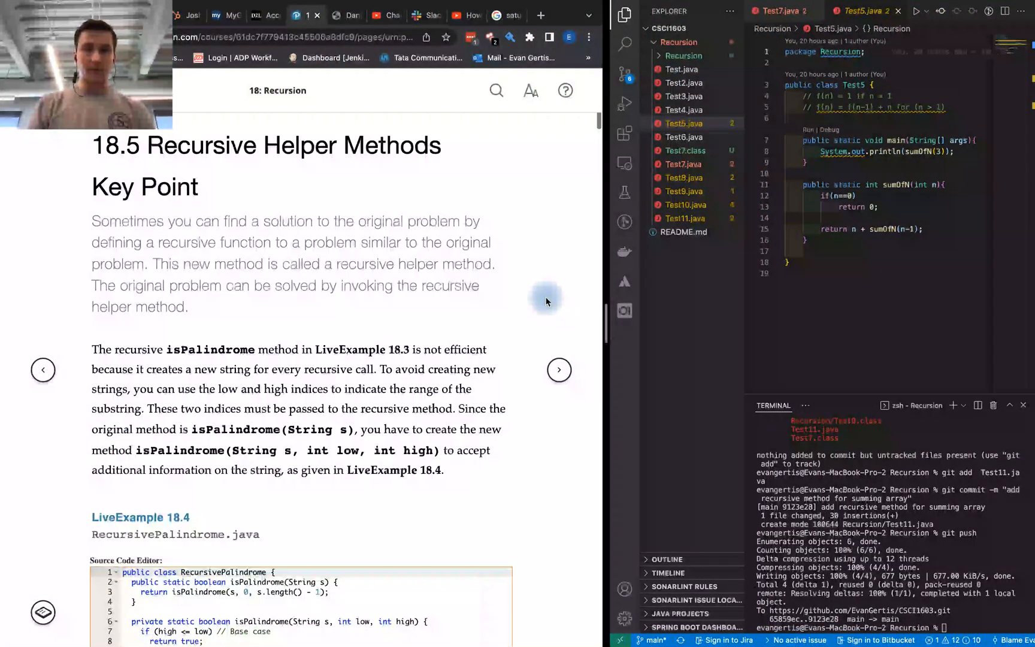
pyautogui.moveTo(341, 234)
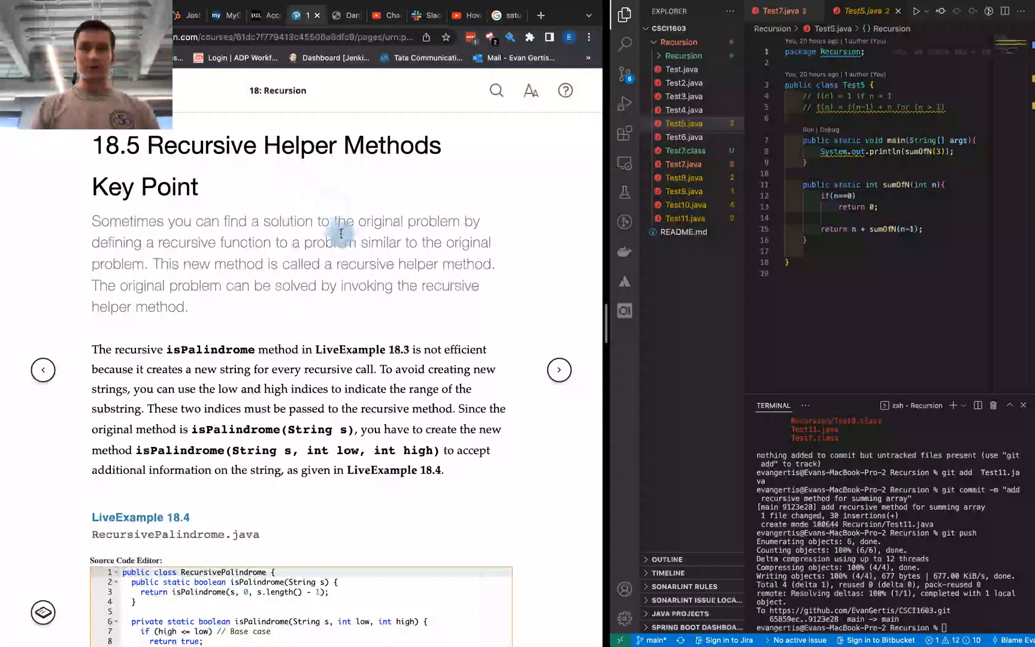
pyautogui.moveTo(178, 353)
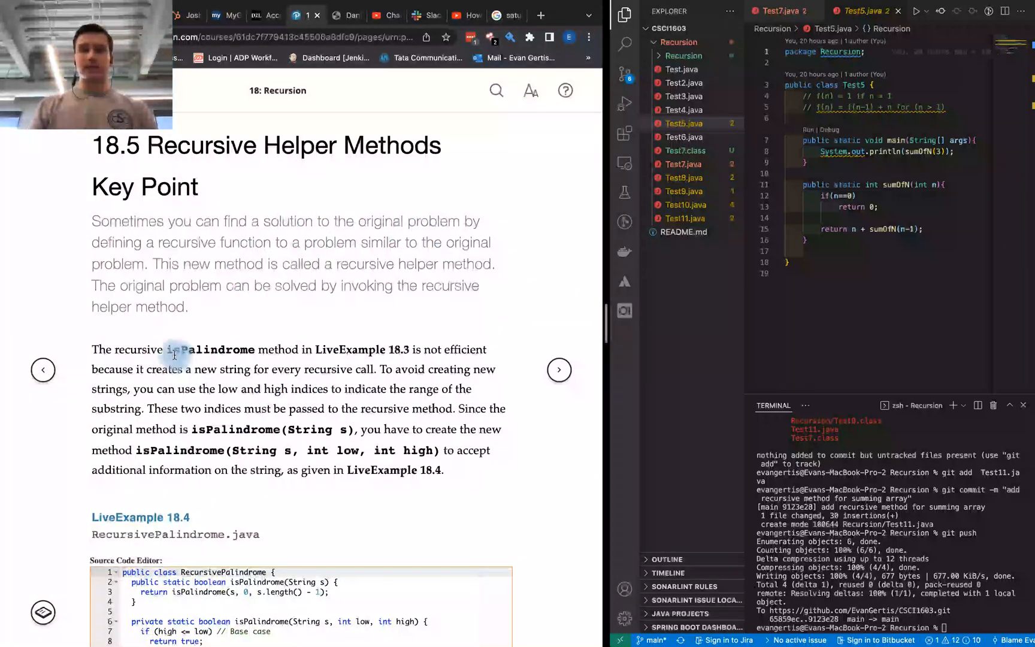
pyautogui.scroll(-3)
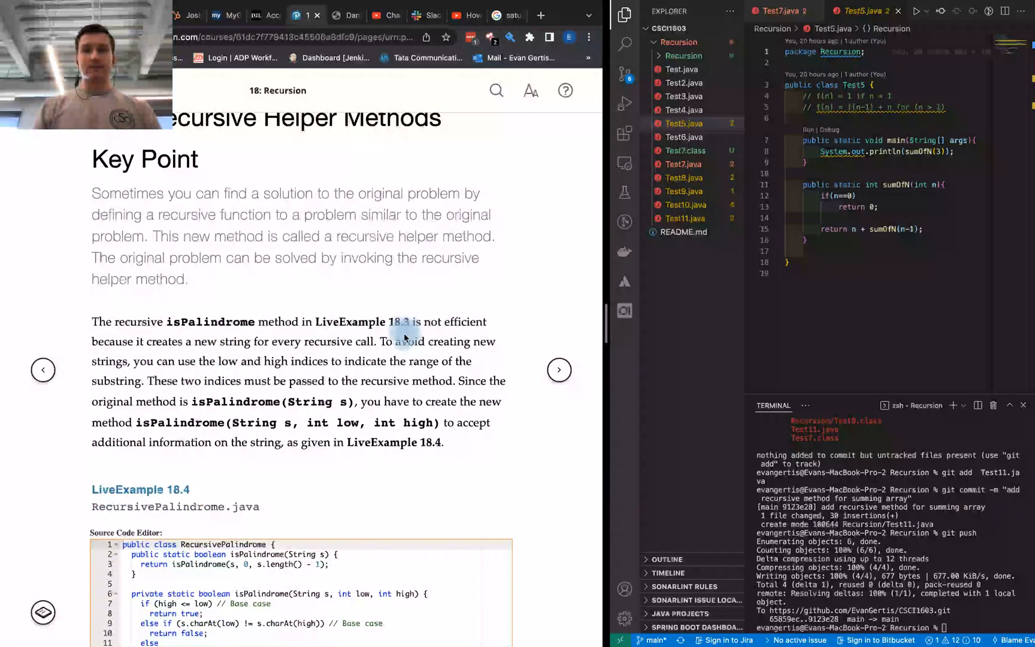
pyautogui.scroll(-3)
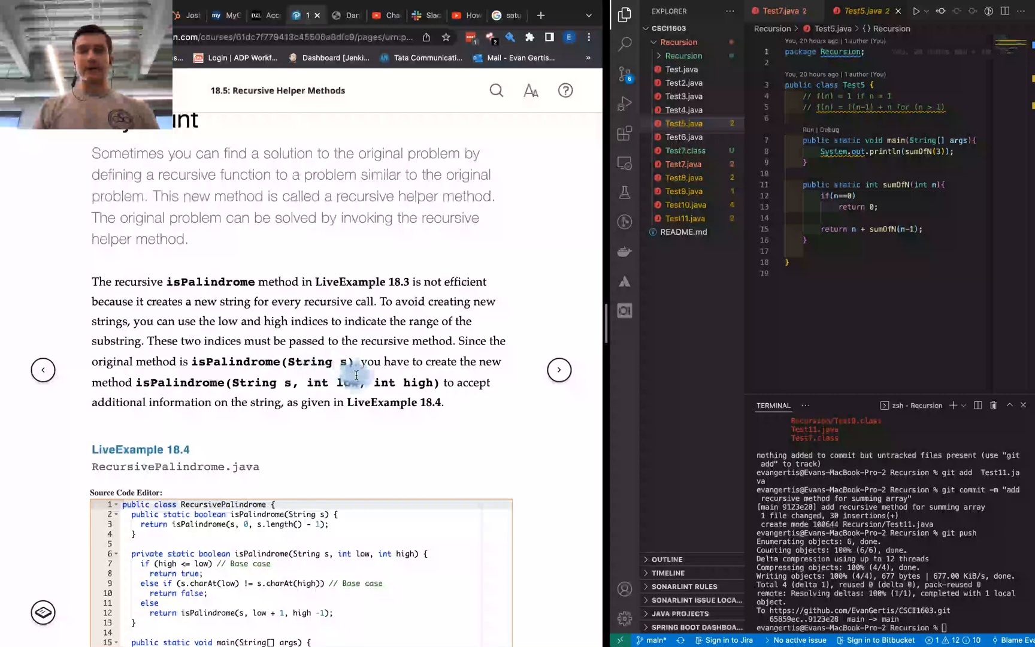
pyautogui.scroll(-3)
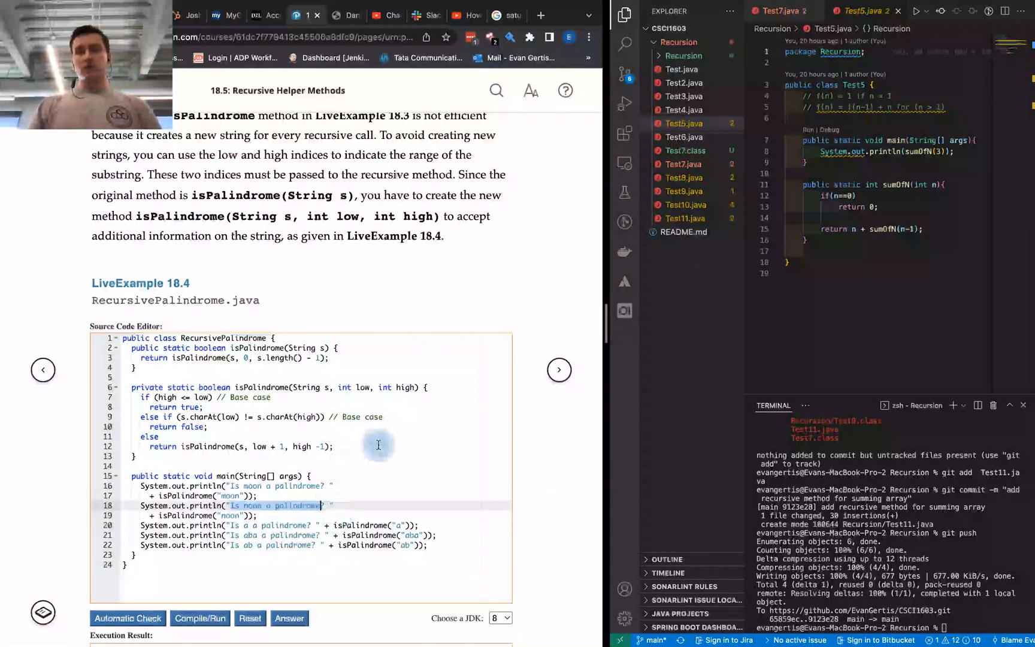
pyautogui.moveTo(287, 373)
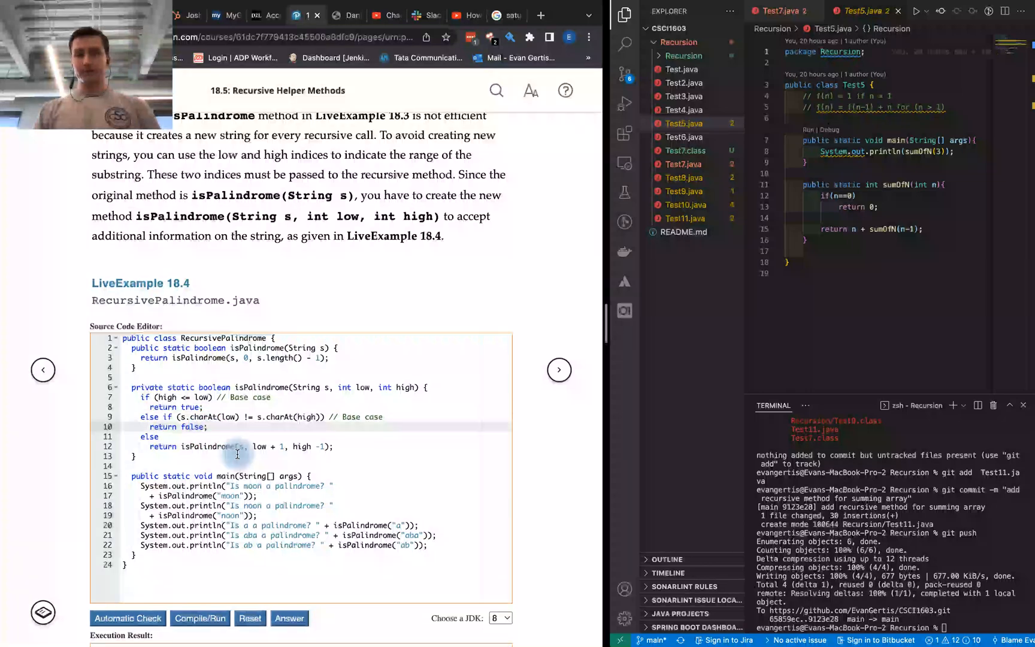
pyautogui.moveTo(319, 432)
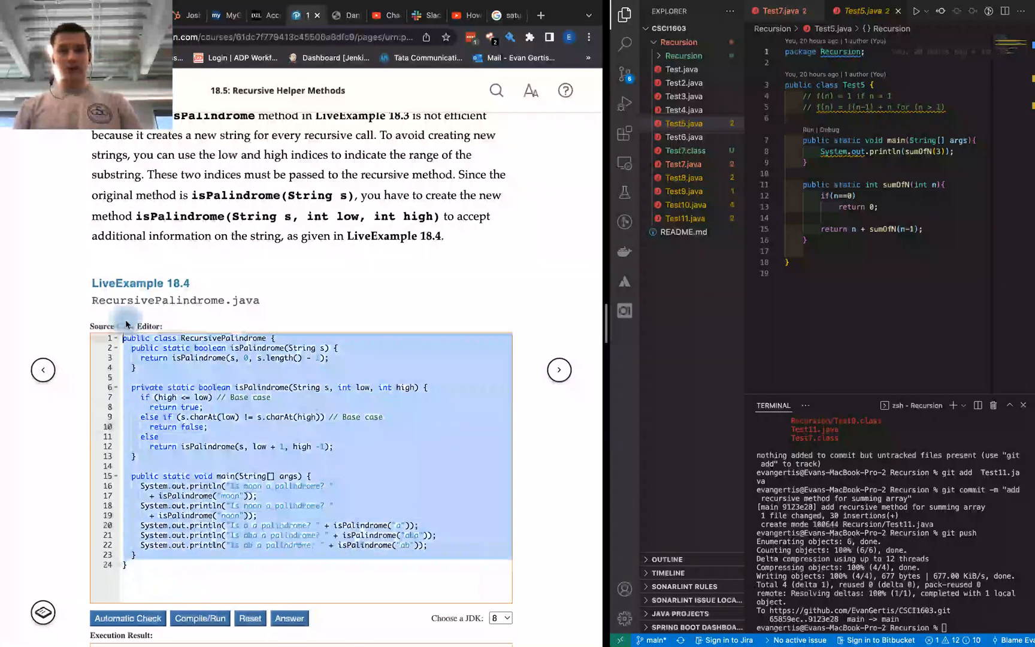
pyautogui.click(249, 618)
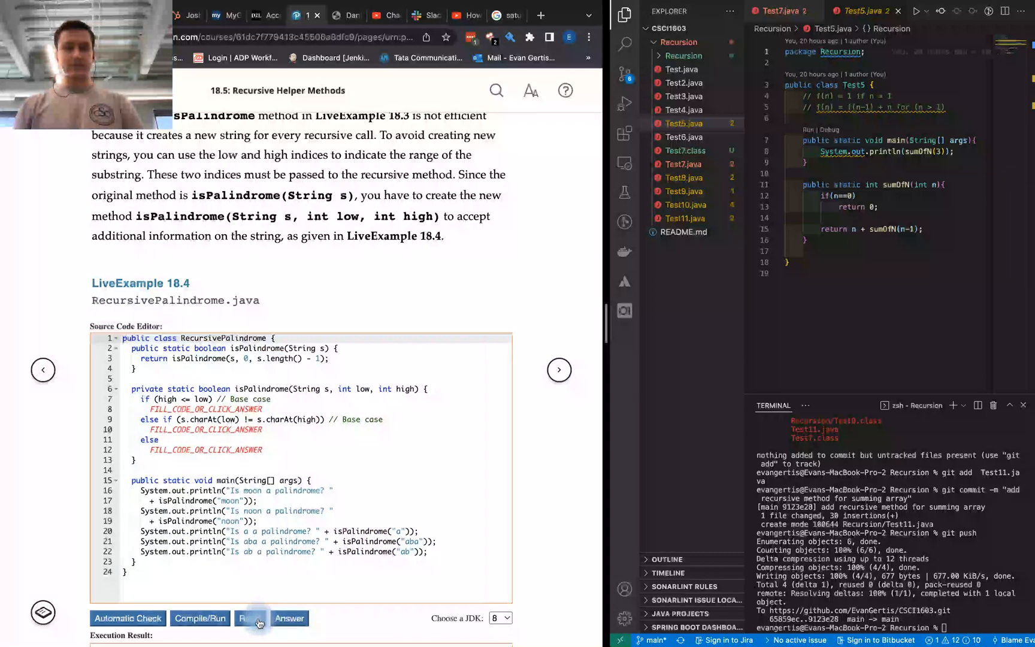
pyautogui.click(250, 618)
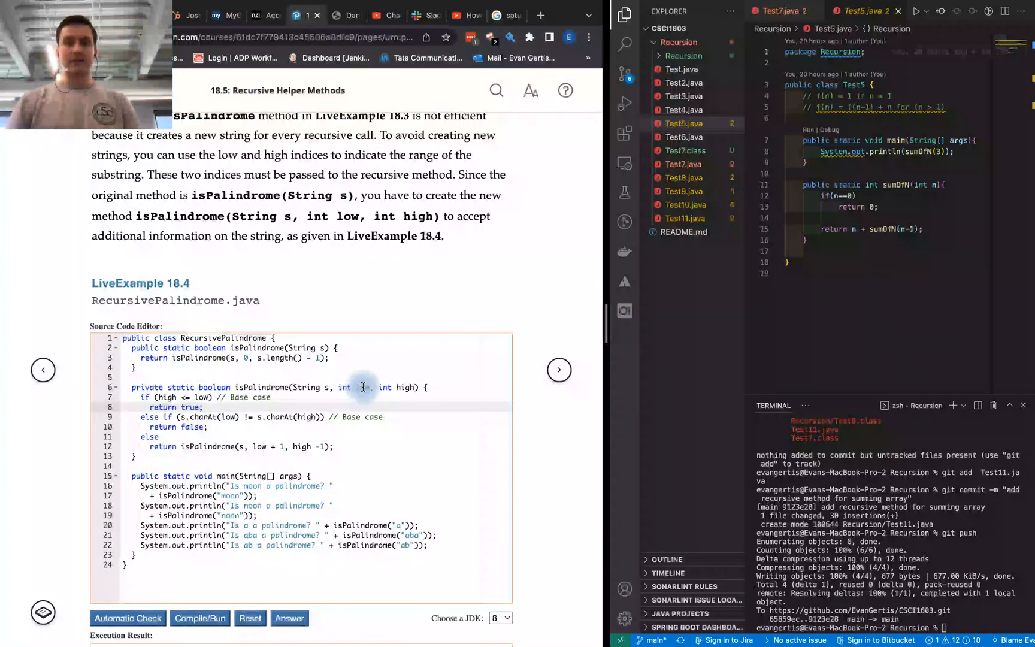
pyautogui.moveTo(416, 387)
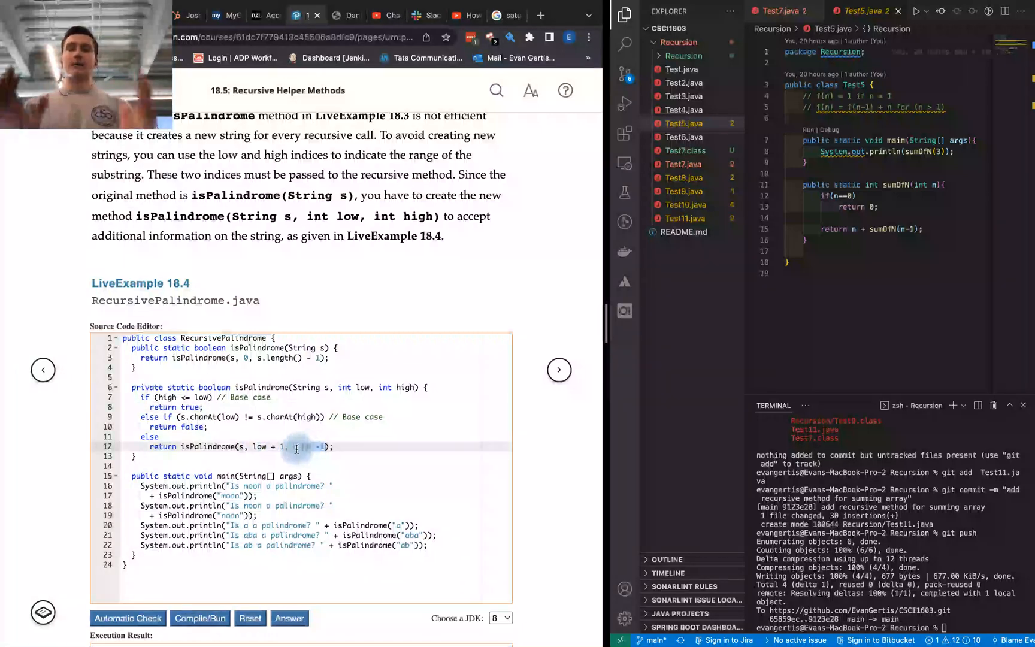
pyautogui.click(200, 618)
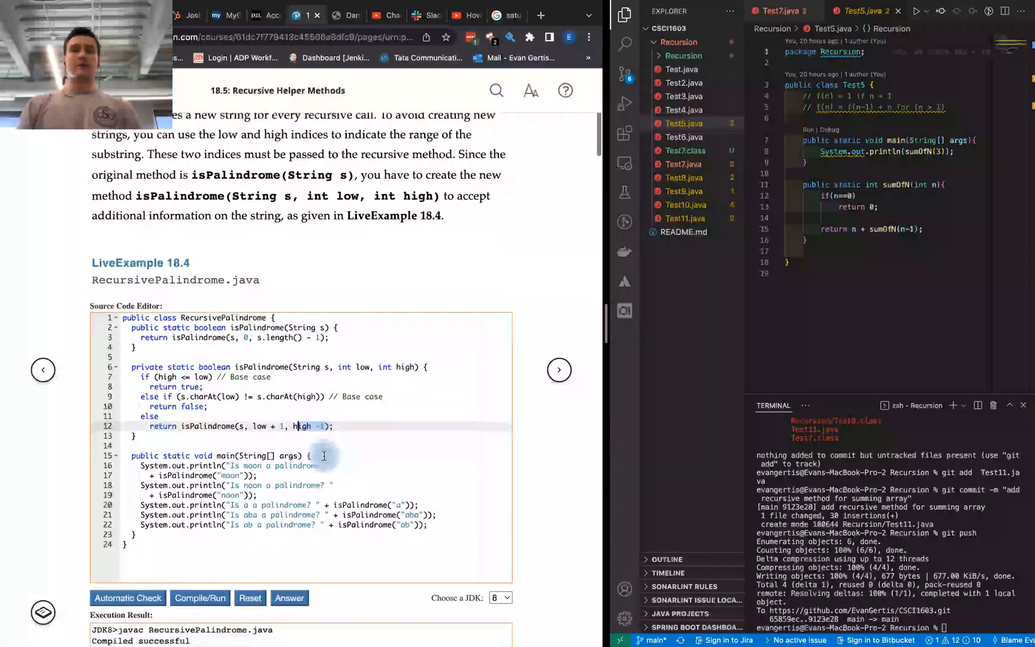
# Scroll to the Execution Result showing 'Your code is correct'
pyautogui.scroll(-3)
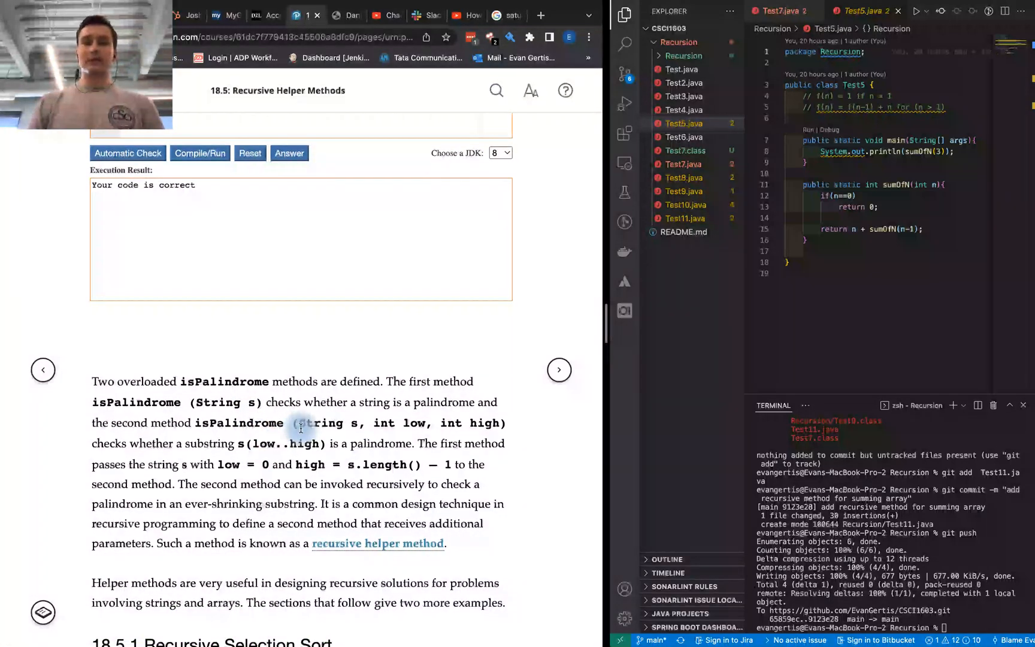
pyautogui.scroll(-3)
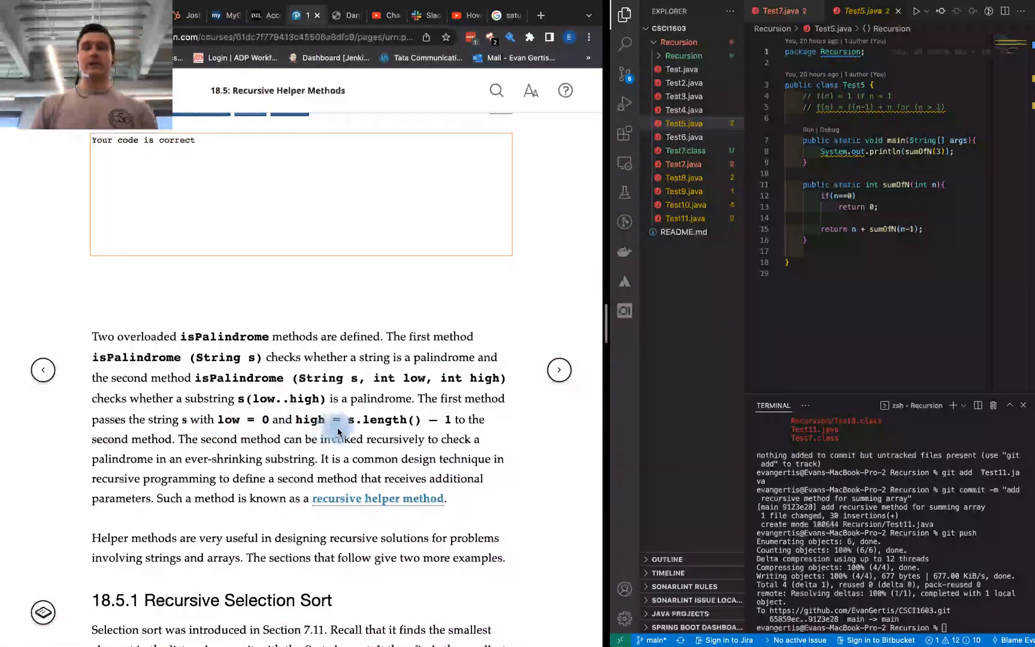
pyautogui.moveTo(357, 463)
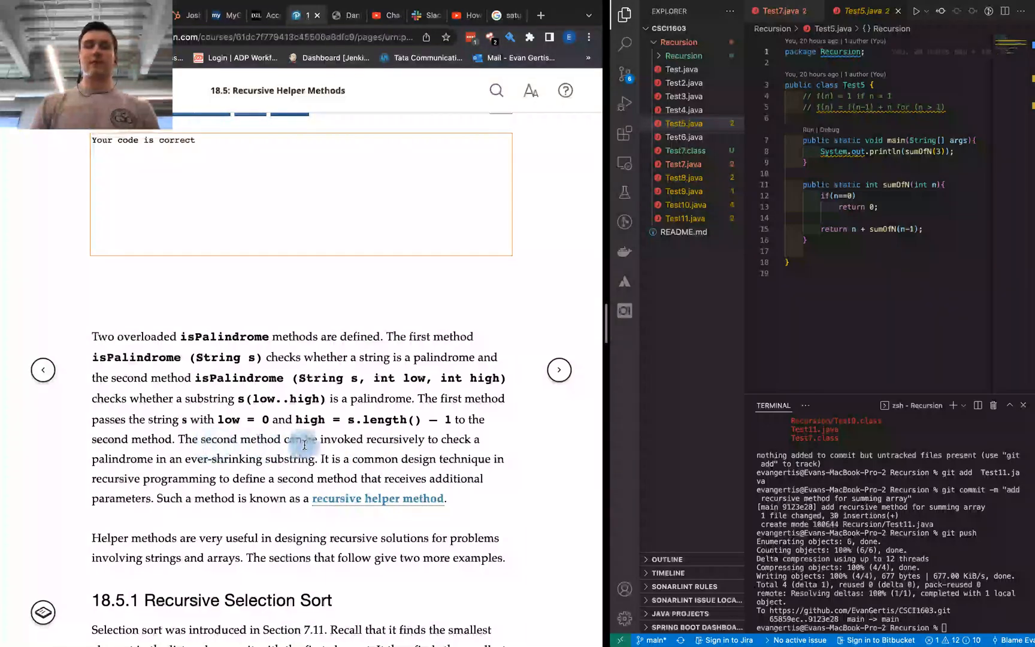
pyautogui.moveTo(160, 456)
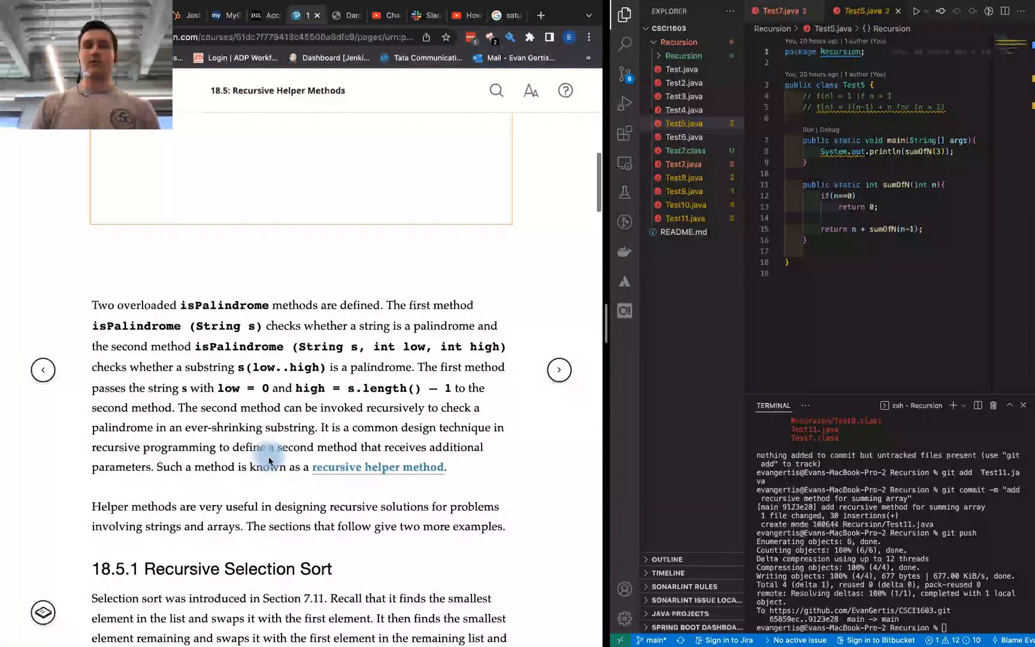
pyautogui.scroll(-3)
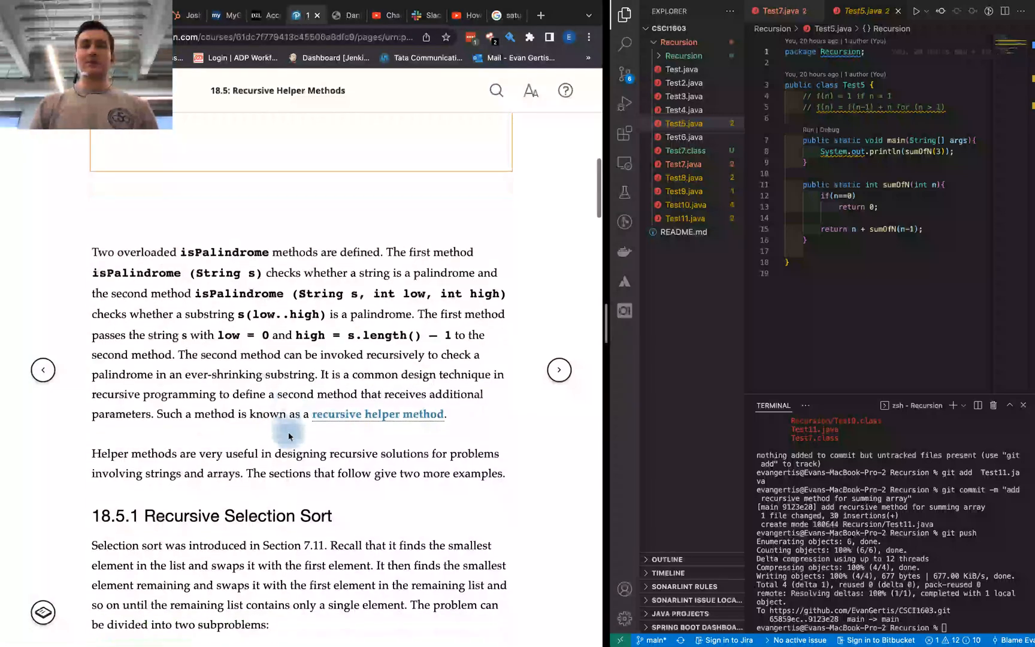
pyautogui.scroll(-3)
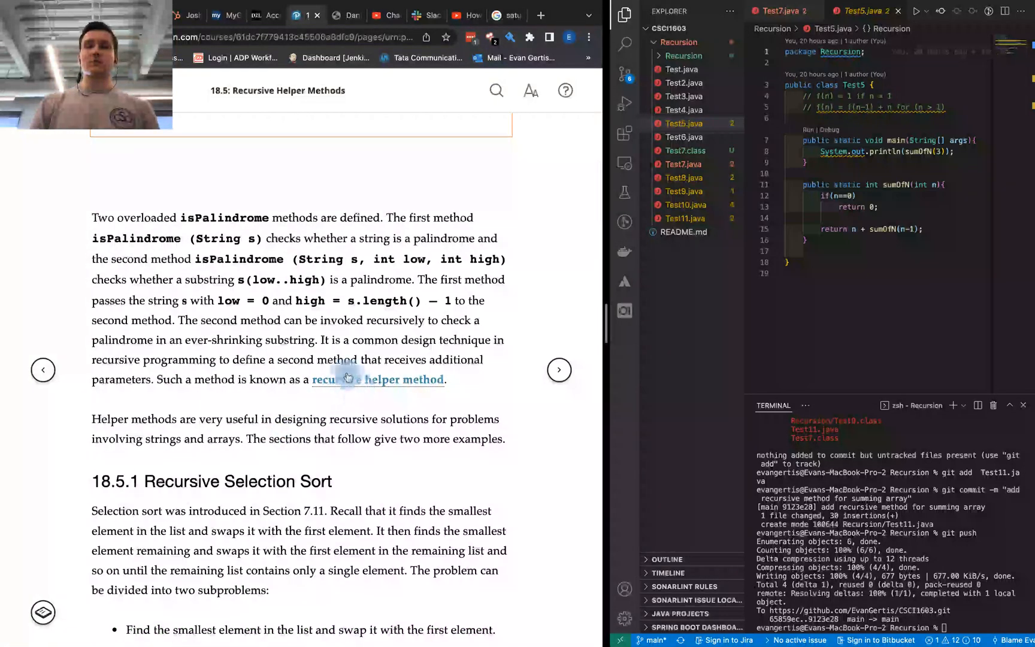
pyautogui.moveTo(269, 419)
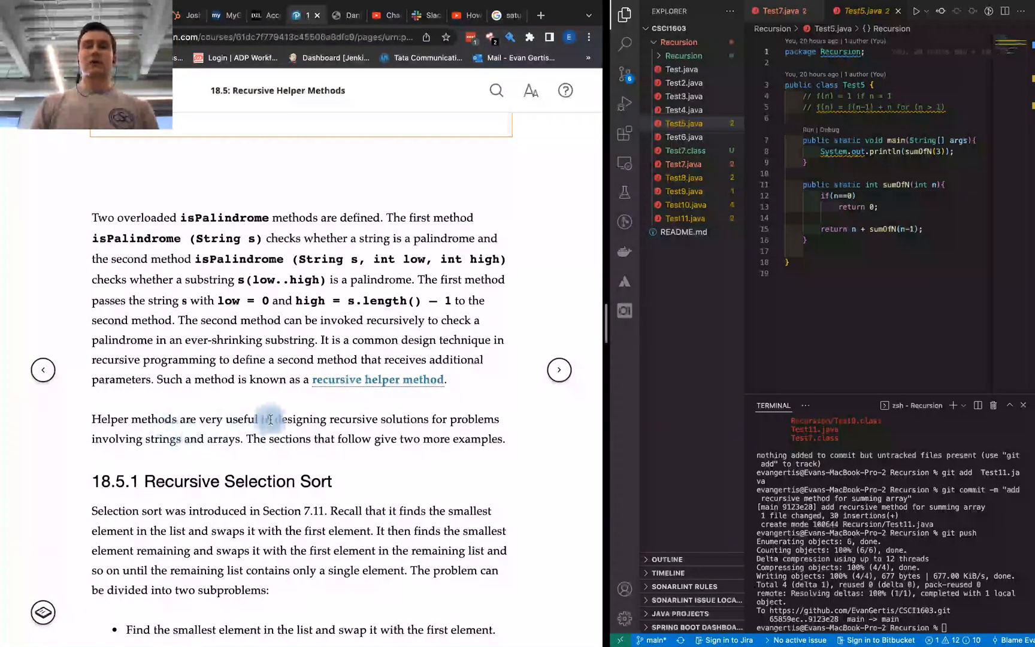
pyautogui.scroll(-3)
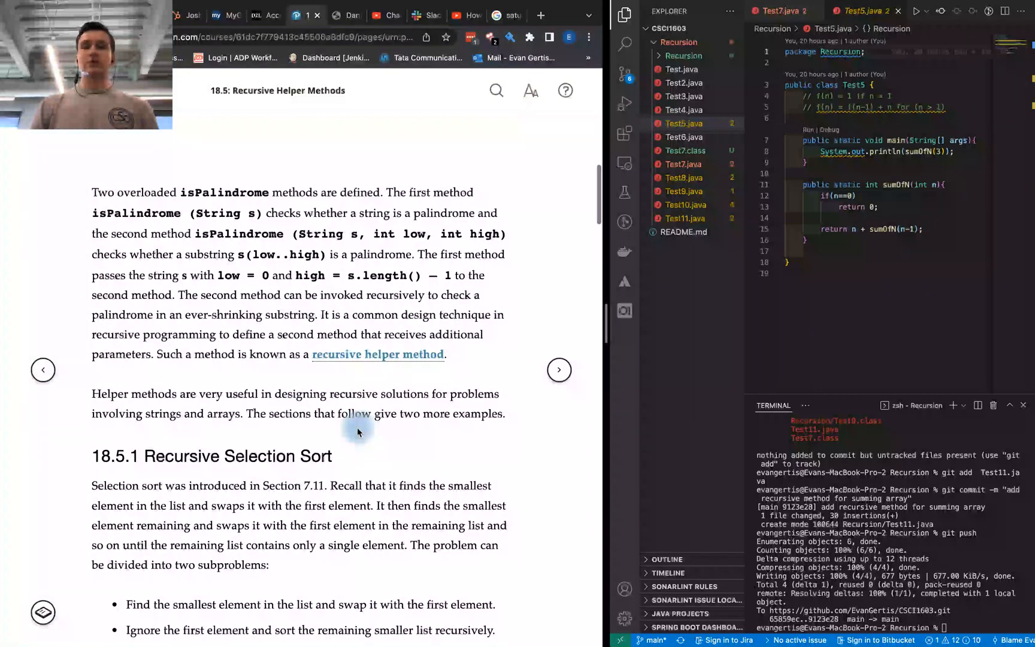
pyautogui.scroll(-3)
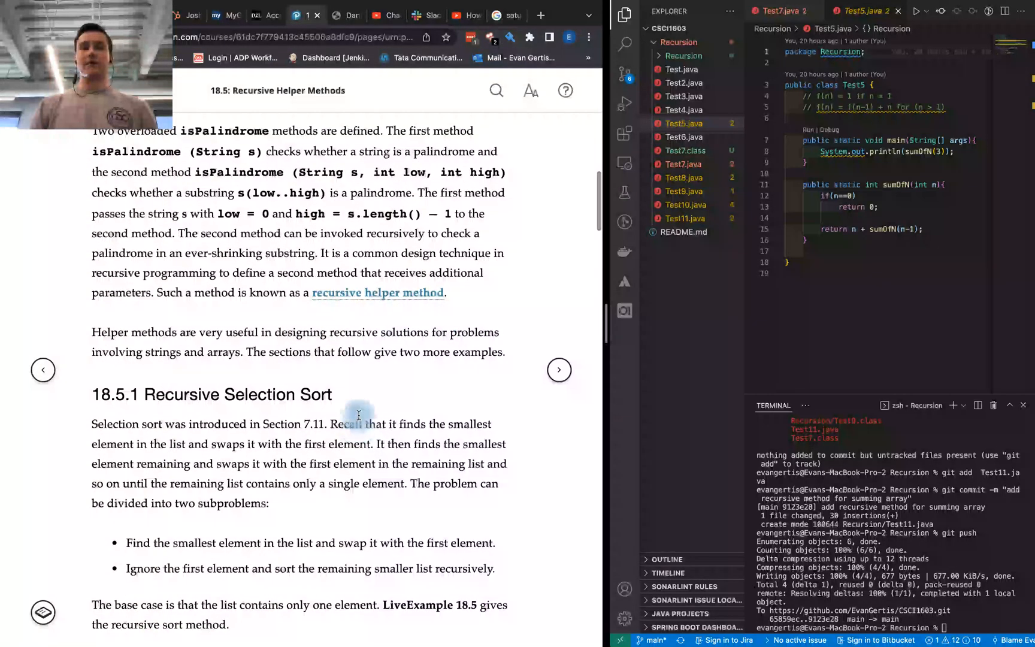
pyautogui.scroll(-3)
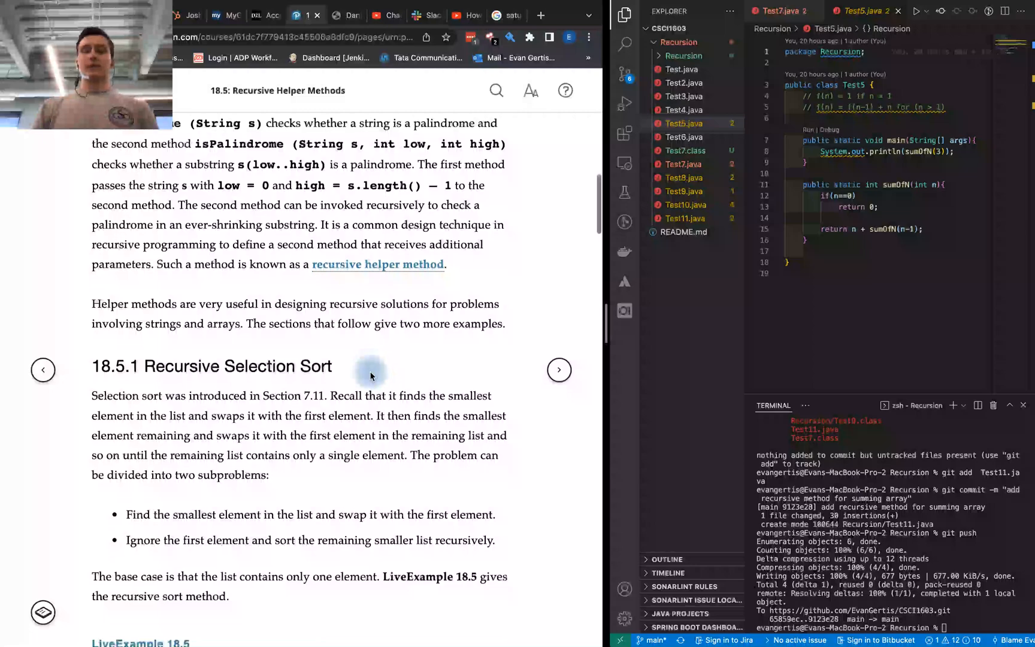